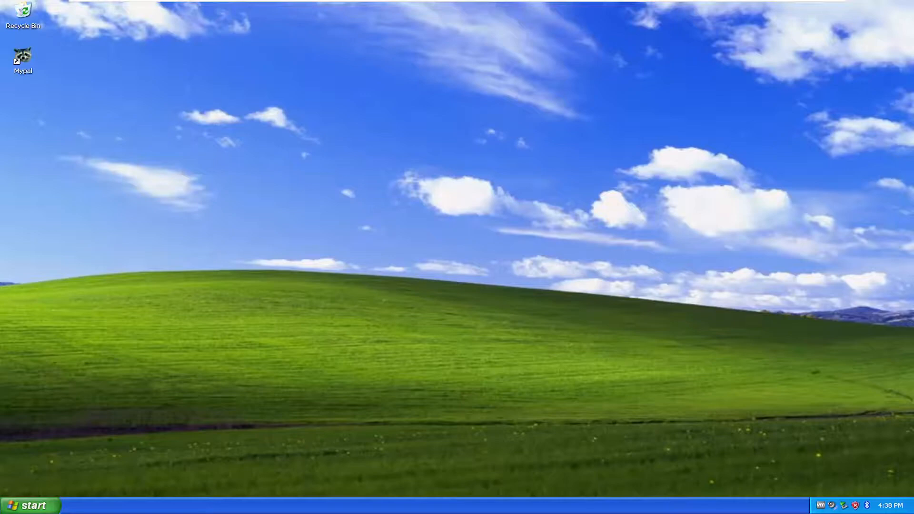
pyautogui.moveTo(433, 179)
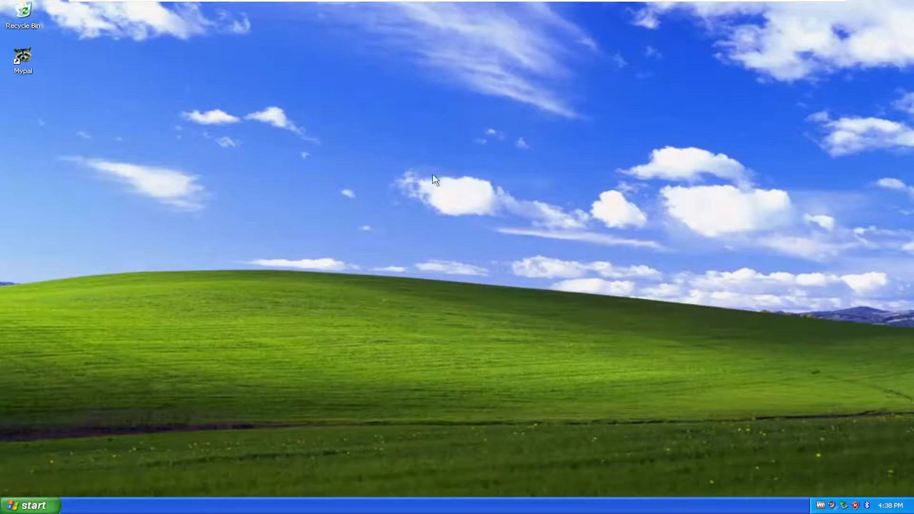
pyautogui.moveTo(90, 506)
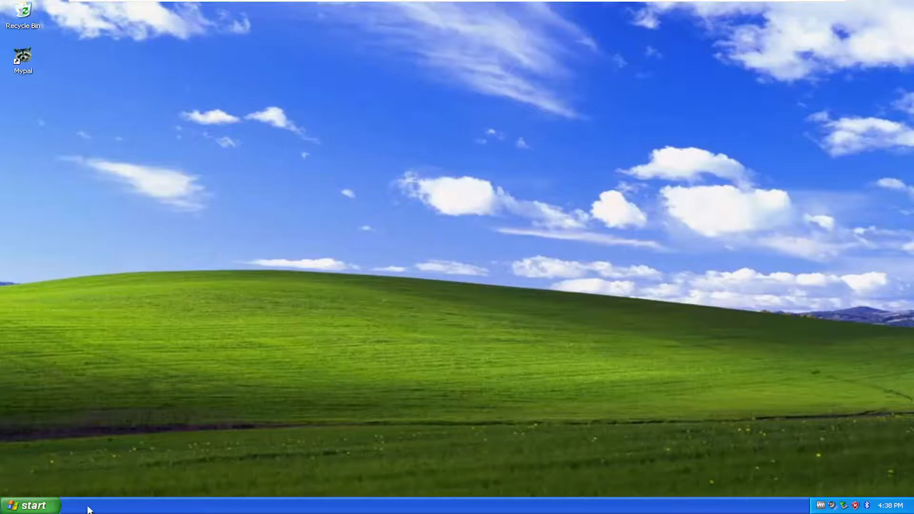
pyautogui.moveTo(123, 507)
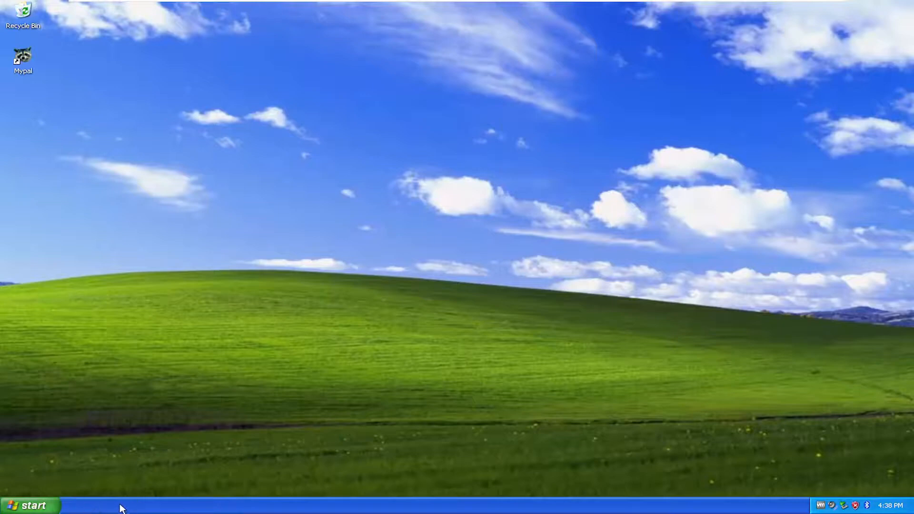
pyautogui.moveTo(606, 259)
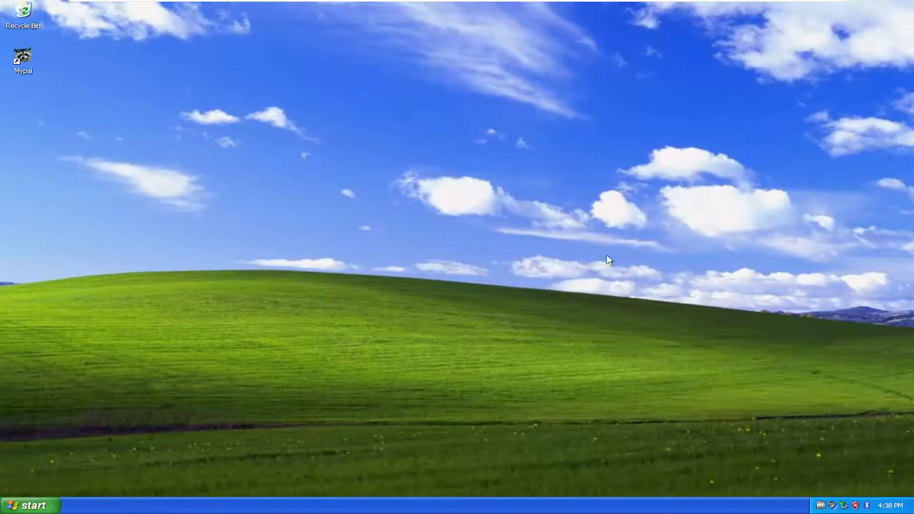
pyautogui.moveTo(611, 262)
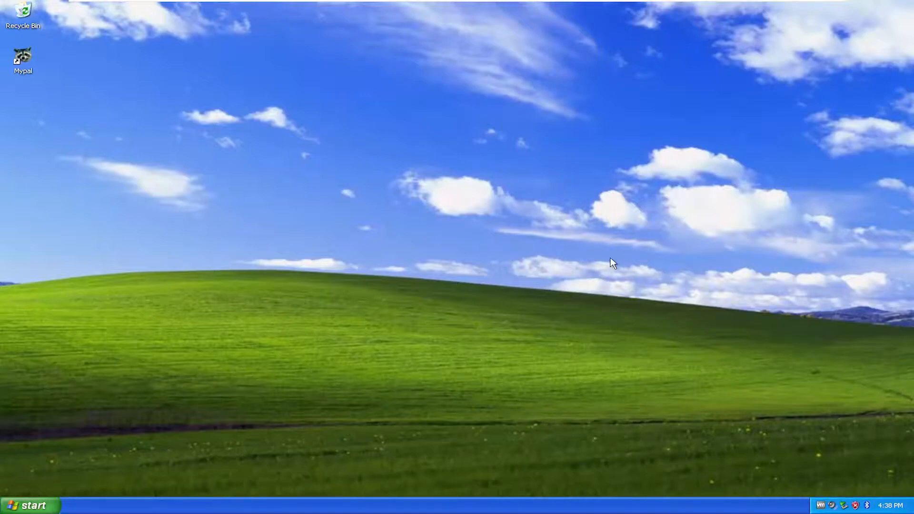
pyautogui.moveTo(61, 502)
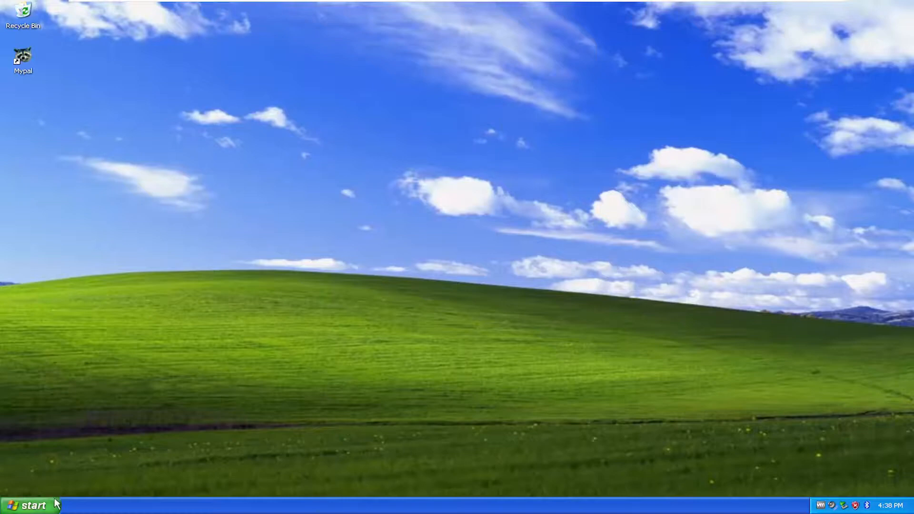
pyautogui.click(24, 504)
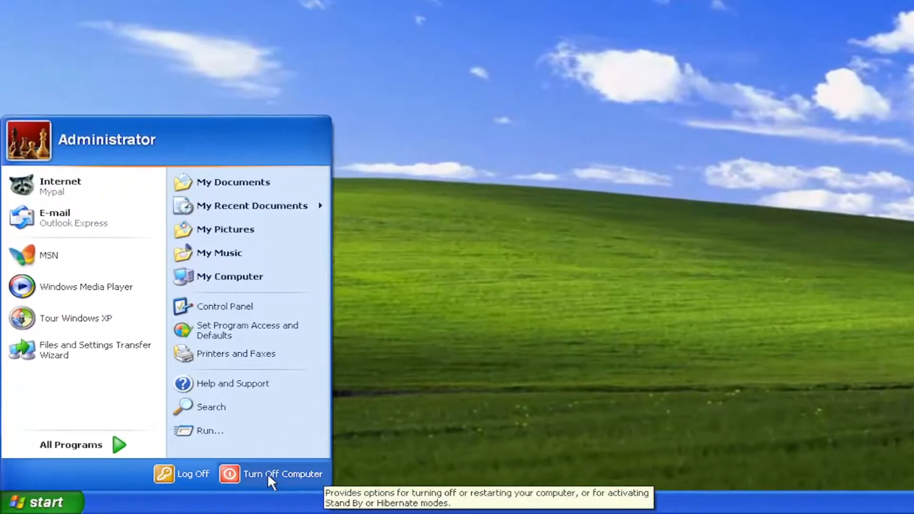
pyautogui.click(276, 474)
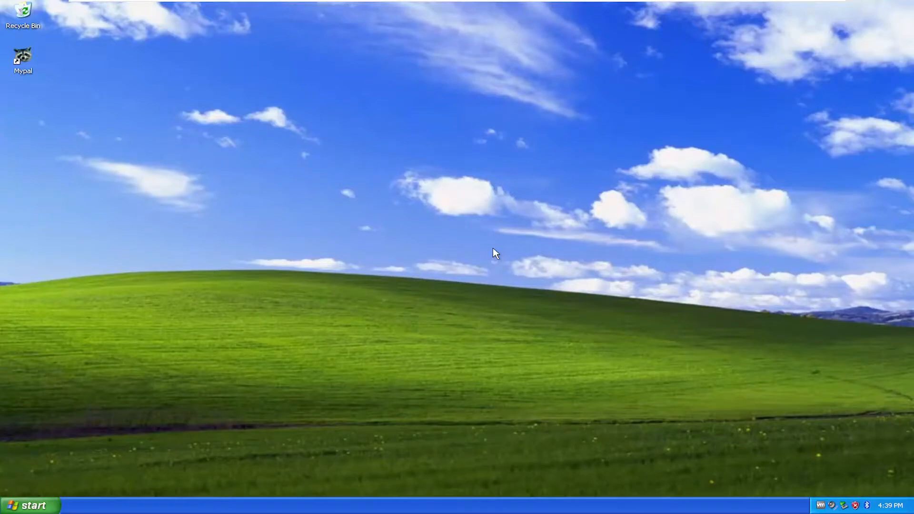
pyautogui.moveTo(485, 250)
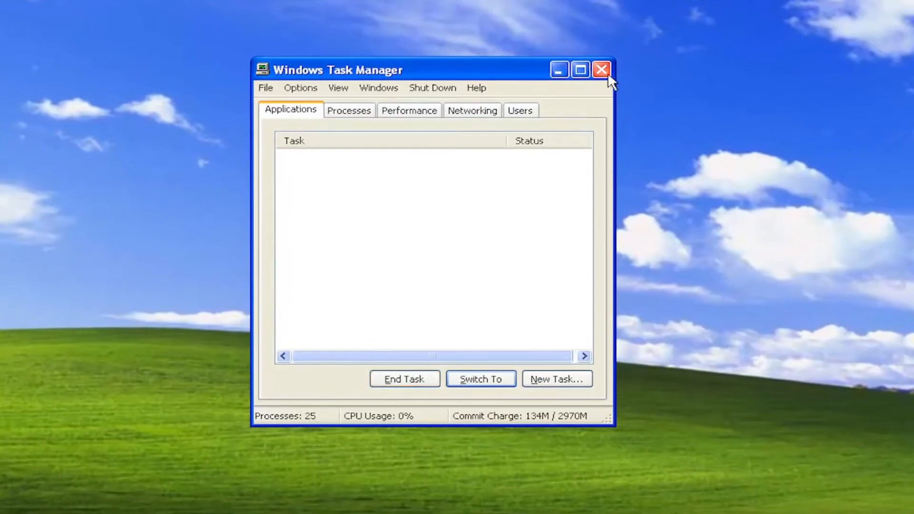
pyautogui.click(601, 69)
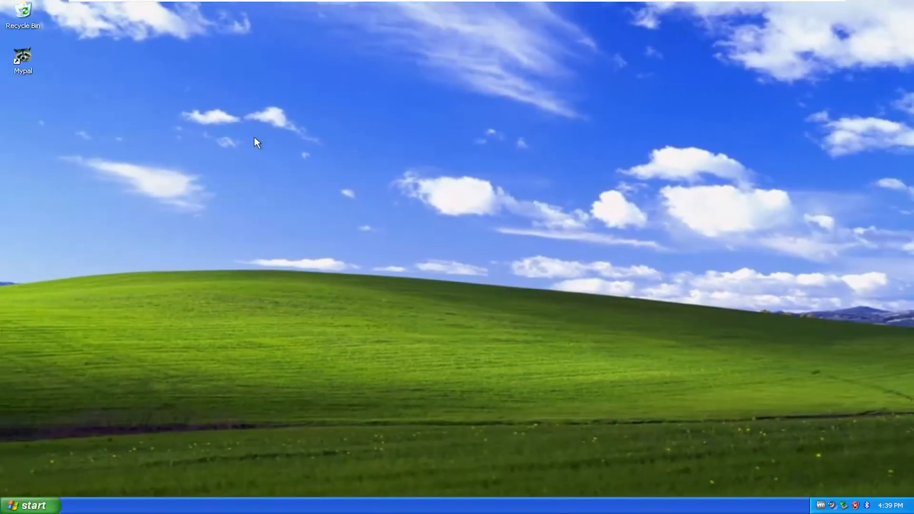